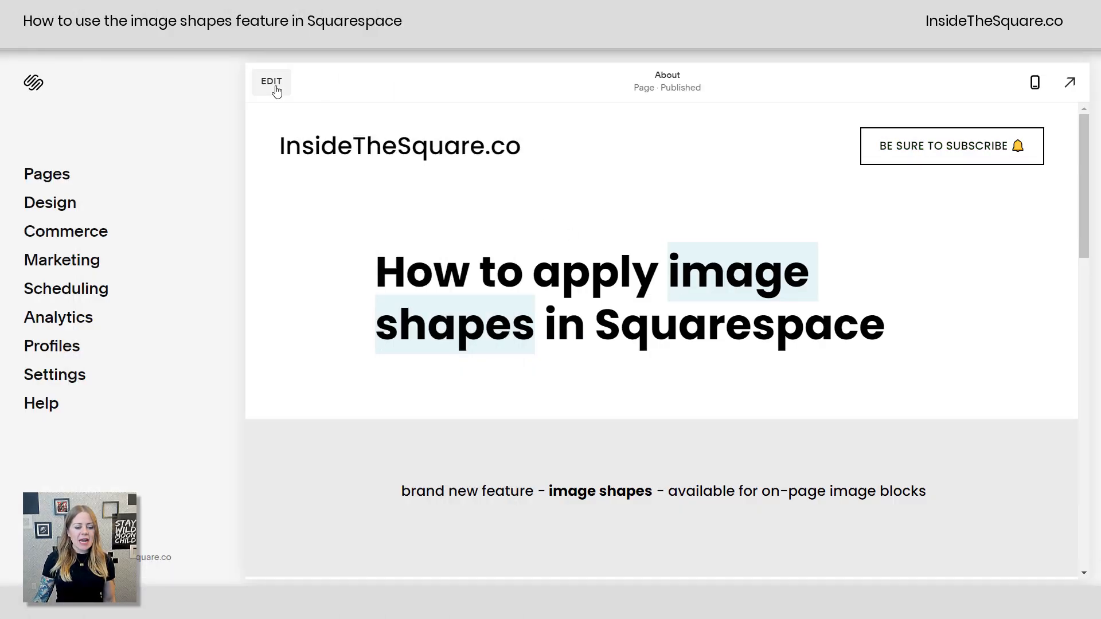
Enter edit mode on the About page and scroll down to the pineapple image block.
click(271, 82)
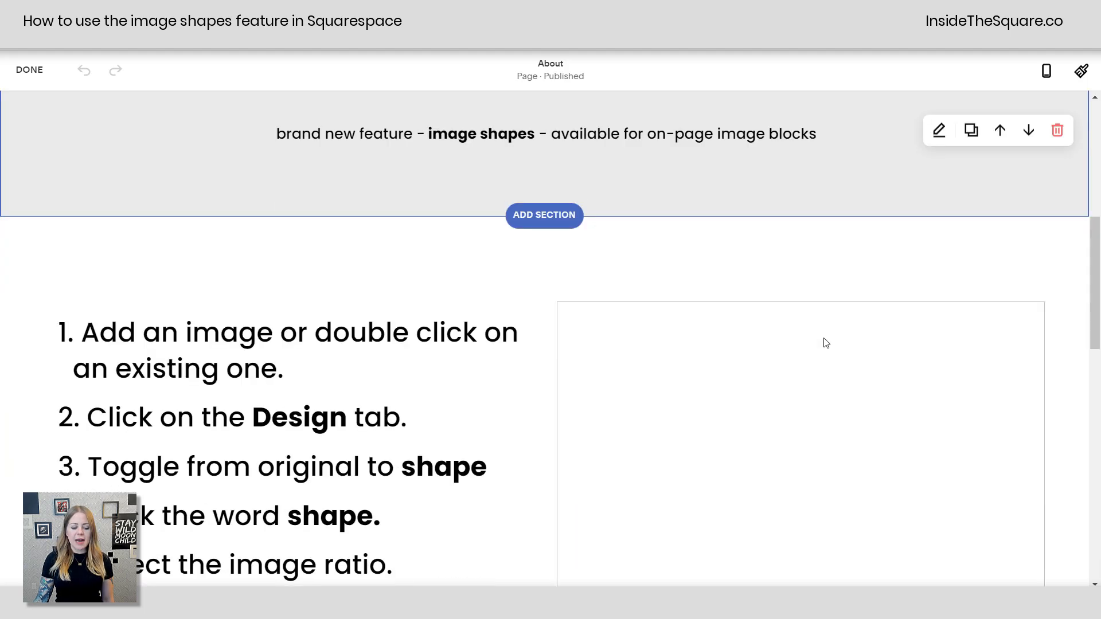
scroll(down, 3)
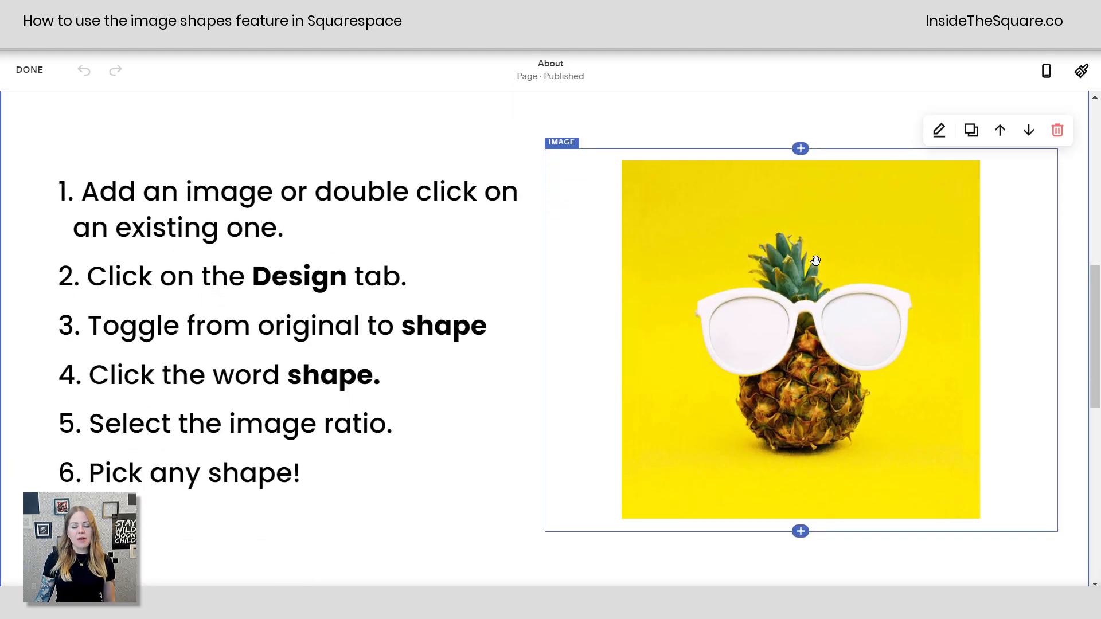
mouse_move(783, 184)
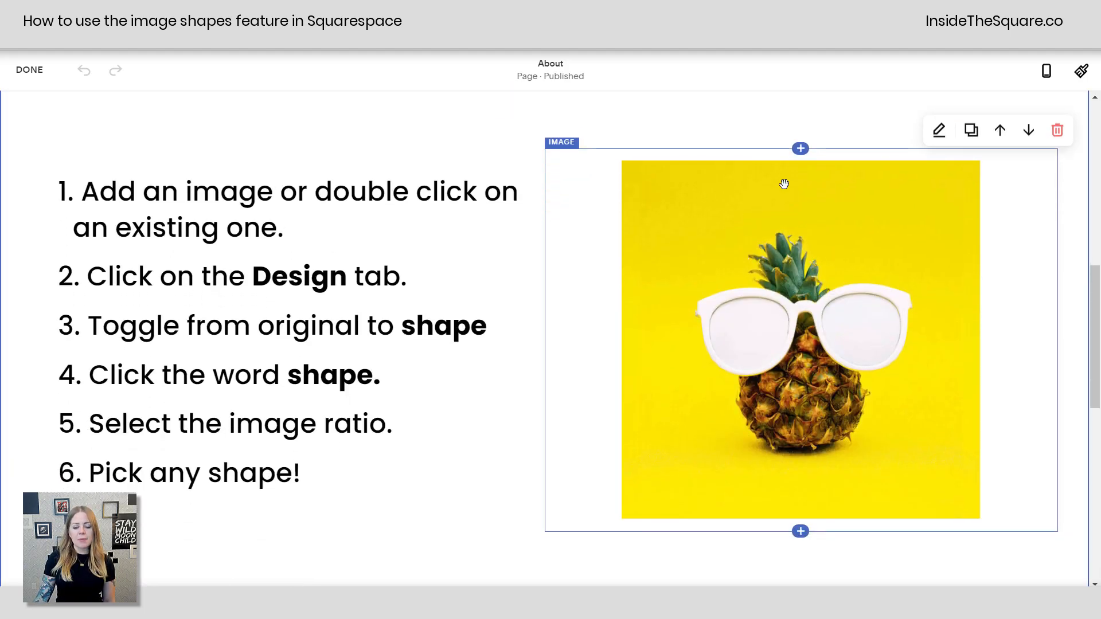
mouse_move(774, 199)
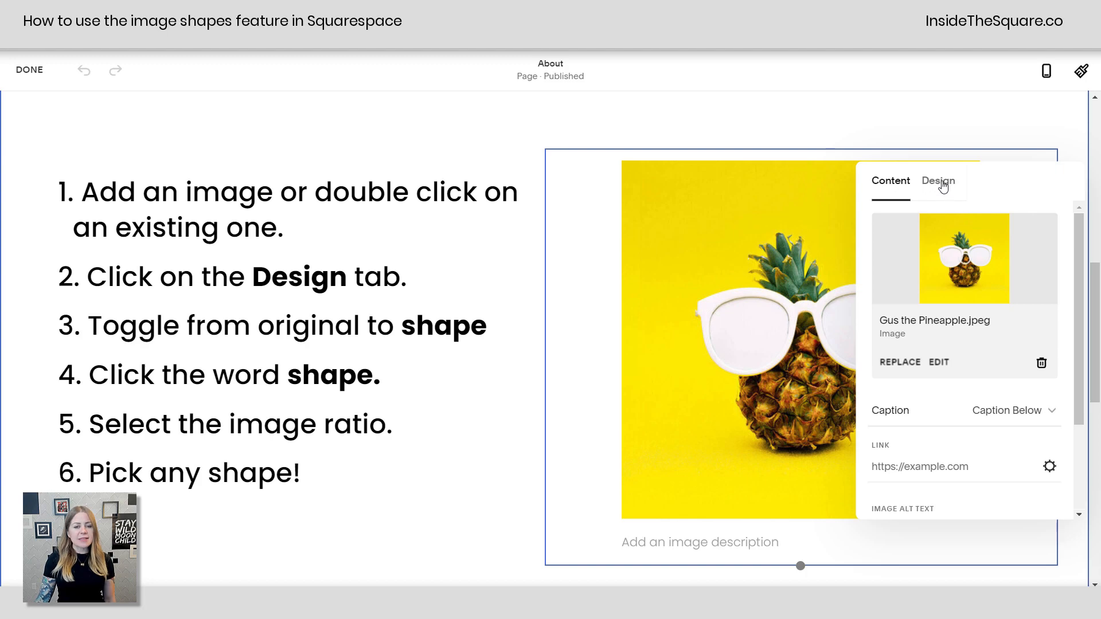
Show the pineapple image's Design options, keeping the layout on Inline.
click(938, 182)
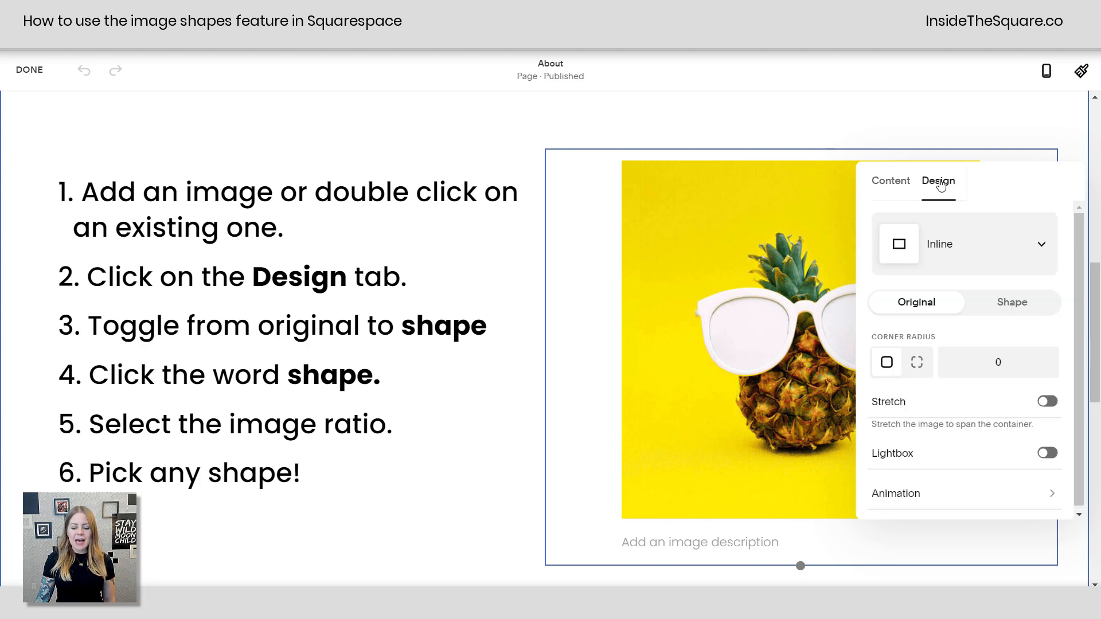
mouse_move(988, 247)
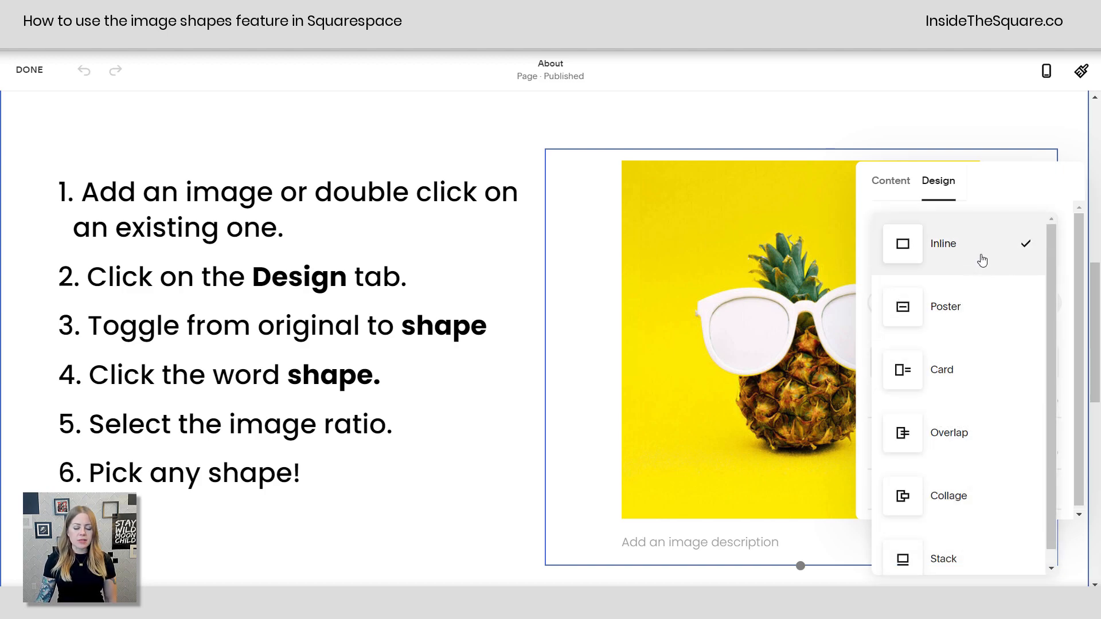
click(942, 244)
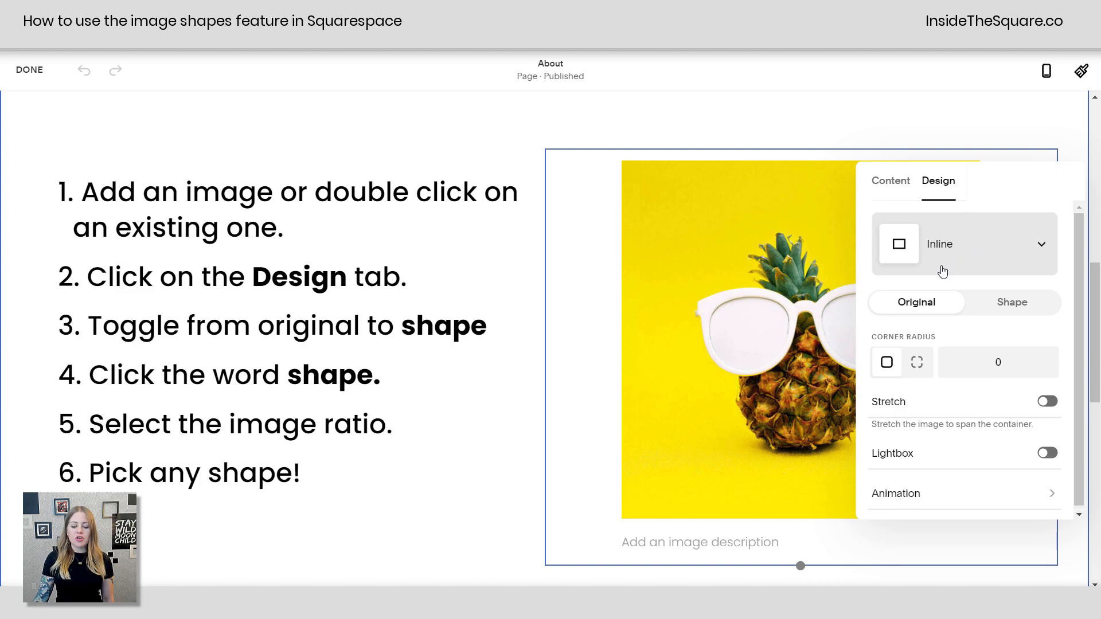
mouse_move(945, 313)
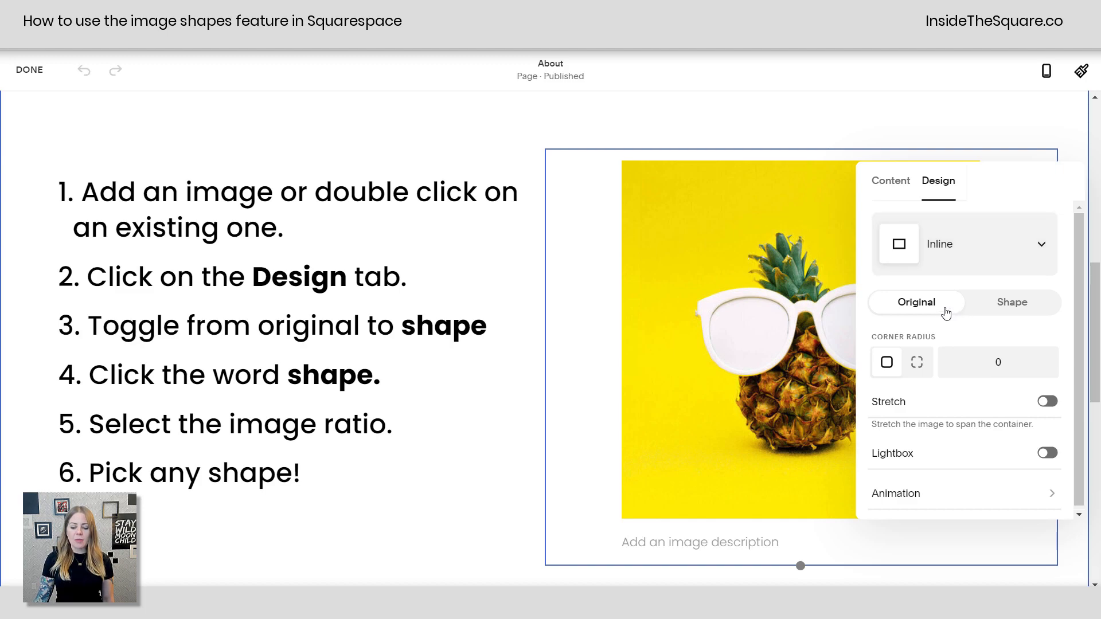
mouse_move(1013, 303)
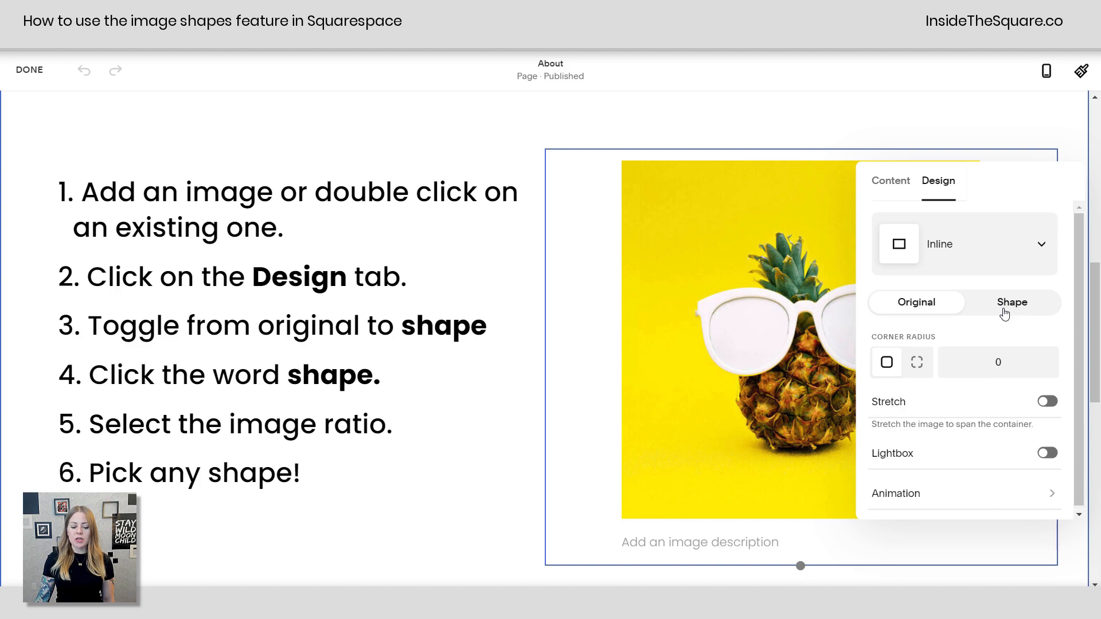
Switch the image from Original to Shape and choose the scalloped badge from the 1:1 shapes.
click(1020, 302)
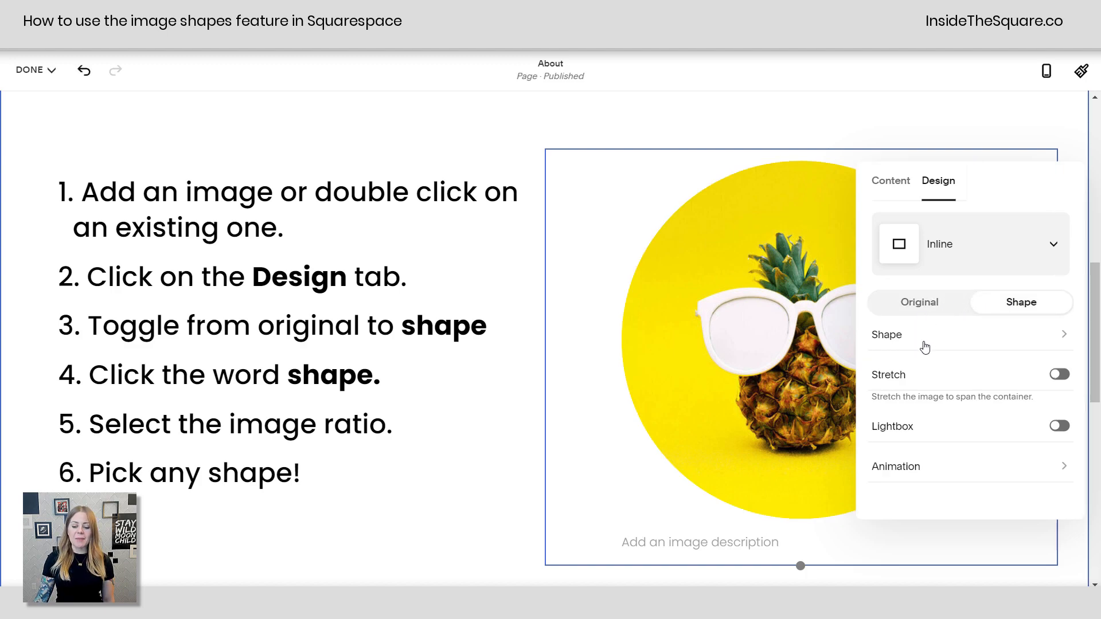
click(886, 334)
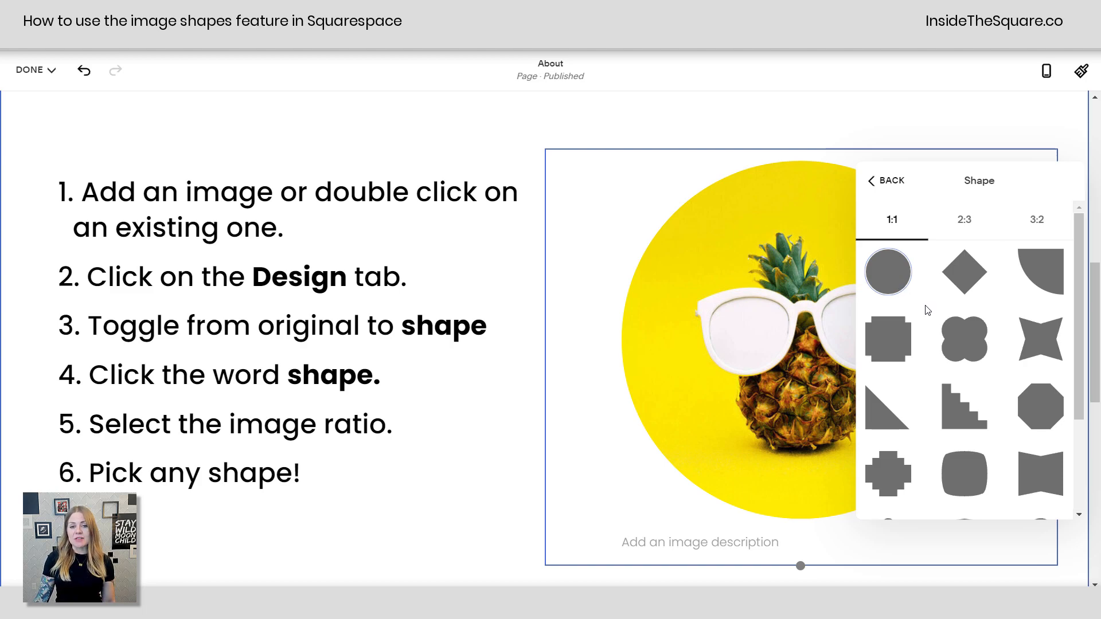
scroll(down, 3)
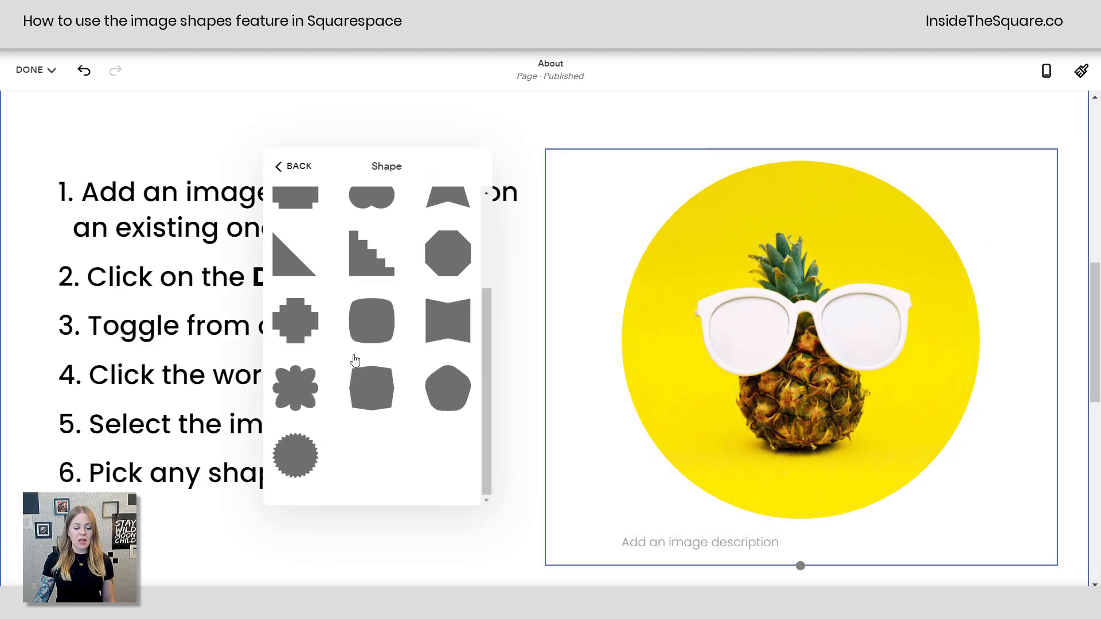
click(371, 321)
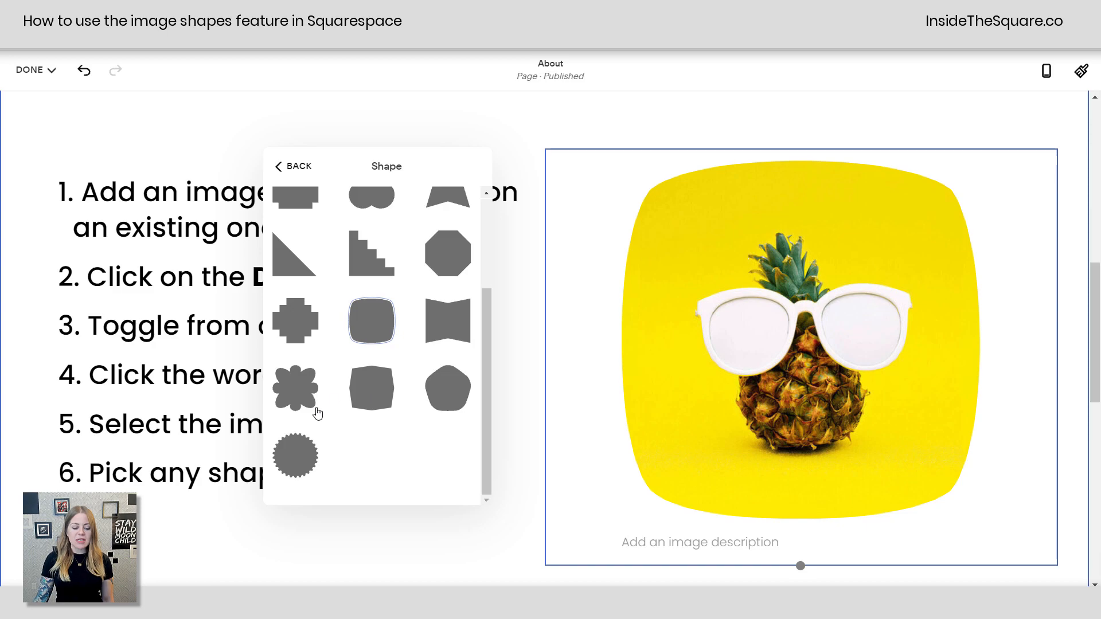
click(296, 455)
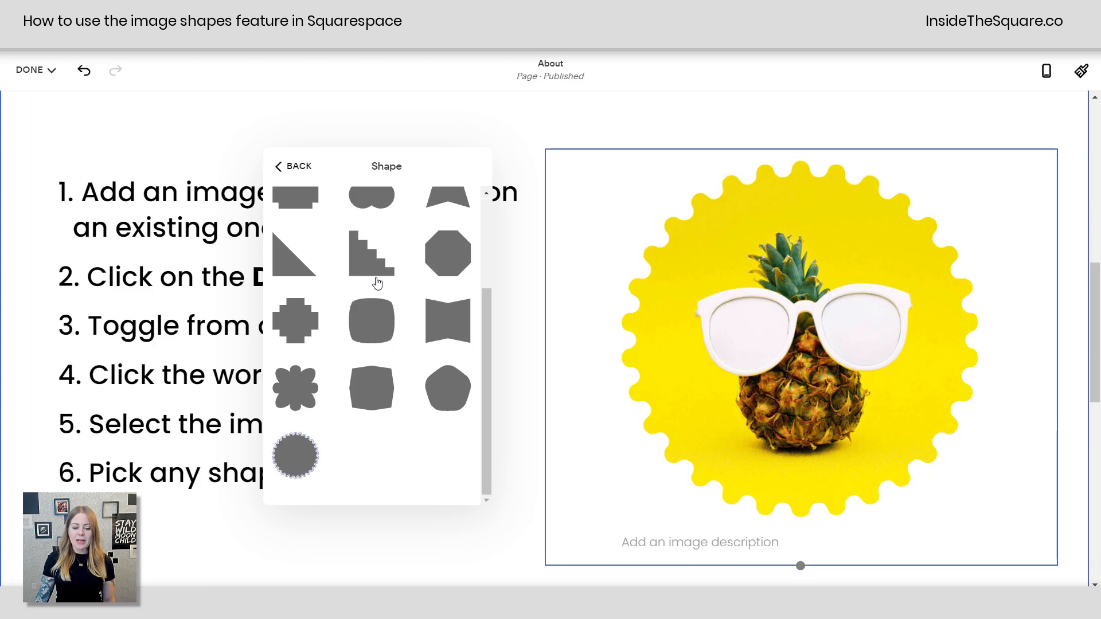
scroll(up, 3)
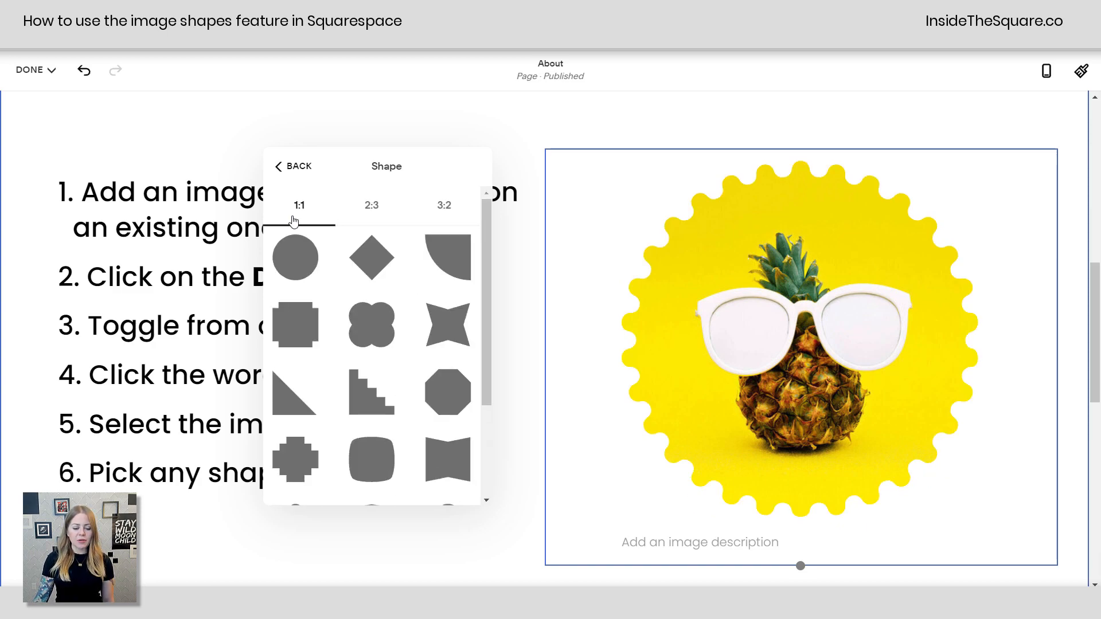
mouse_move(392, 217)
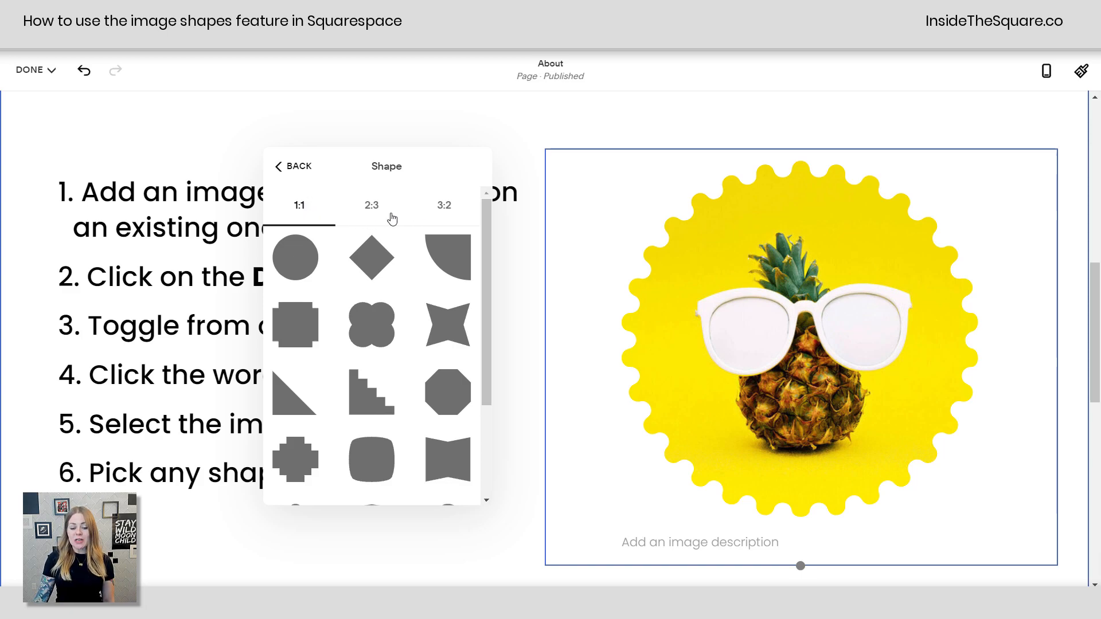
mouse_move(385, 328)
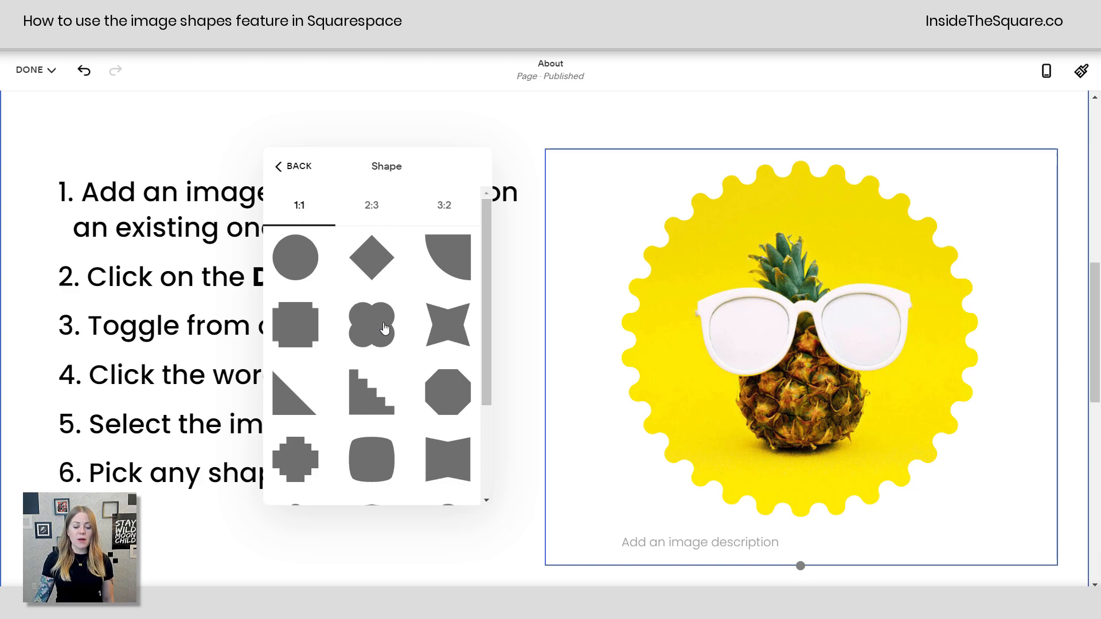
Try star, stair-step and 2:3 arch crops, then settle on the 3:2 double-circle shape.
click(447, 325)
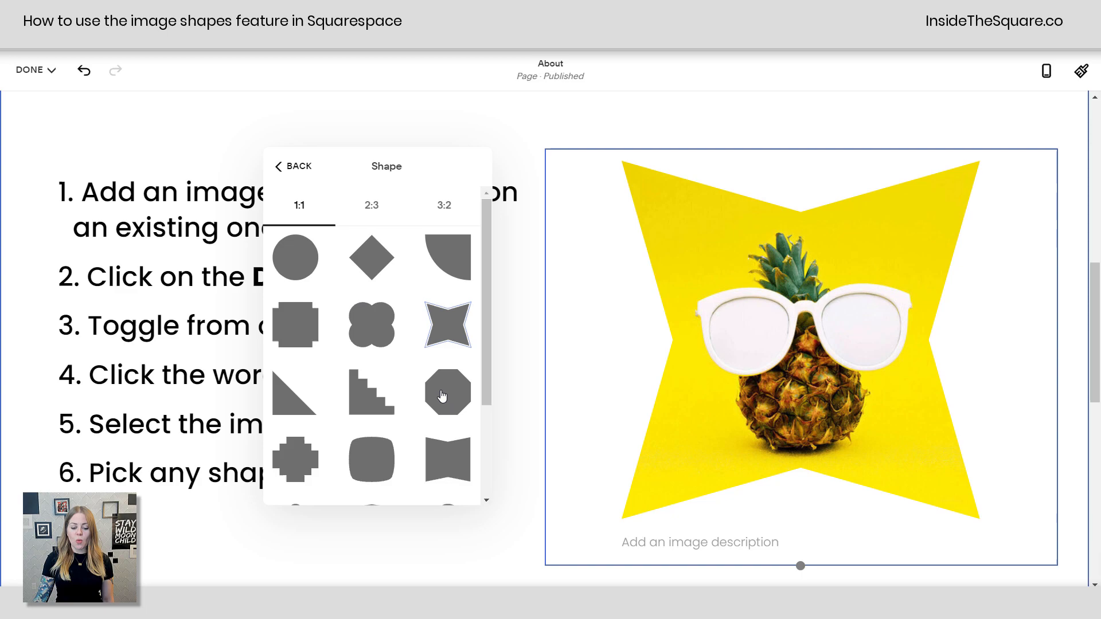
click(370, 392)
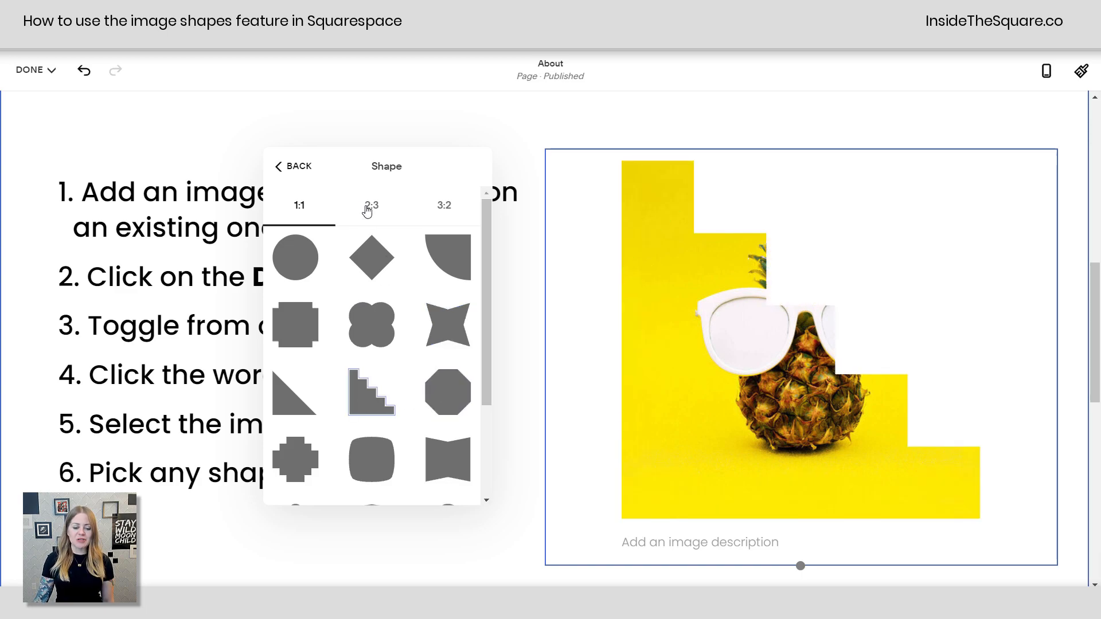
click(372, 205)
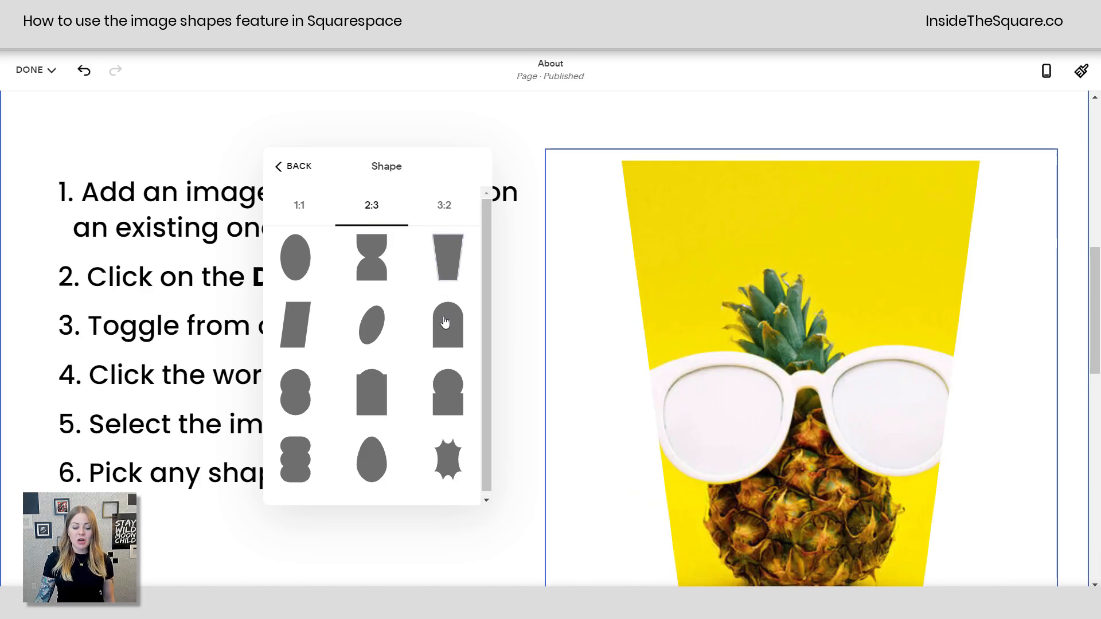
click(446, 325)
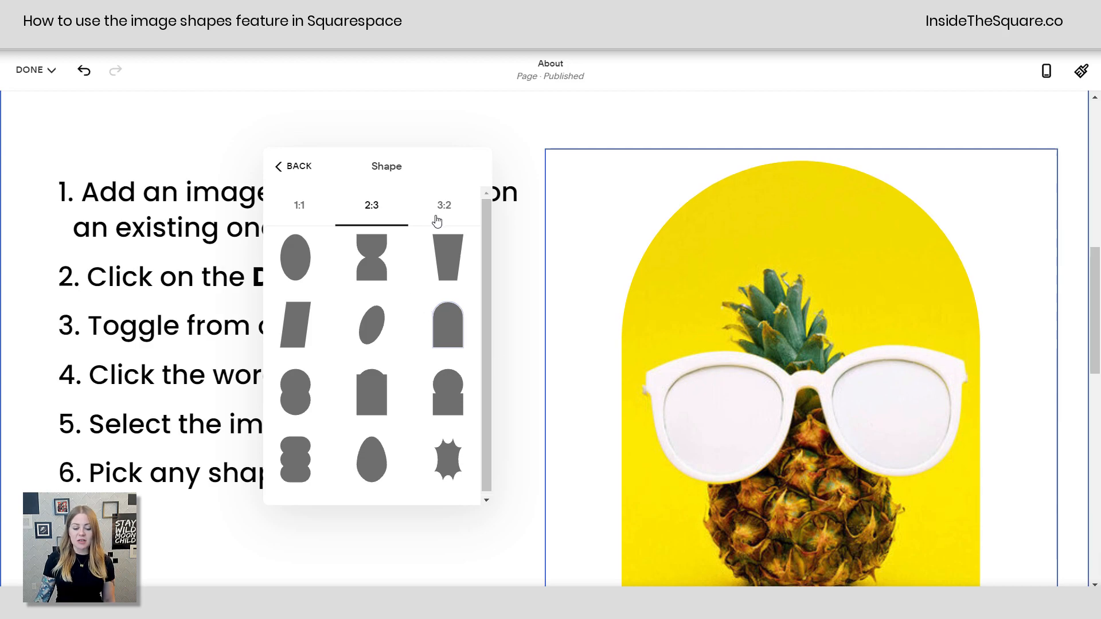
click(454, 206)
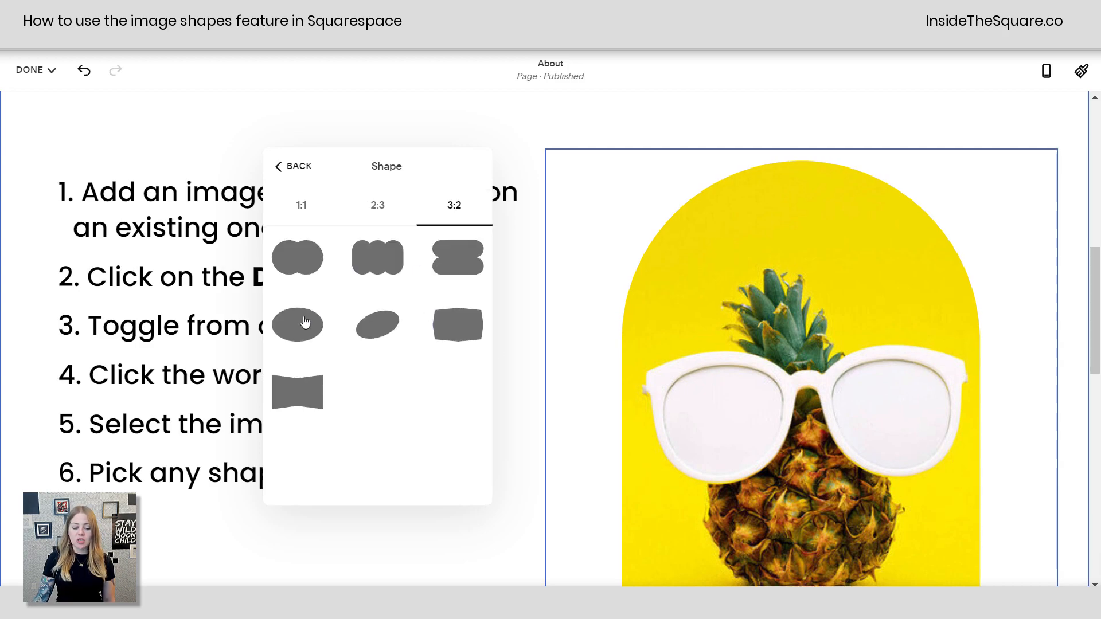
click(455, 325)
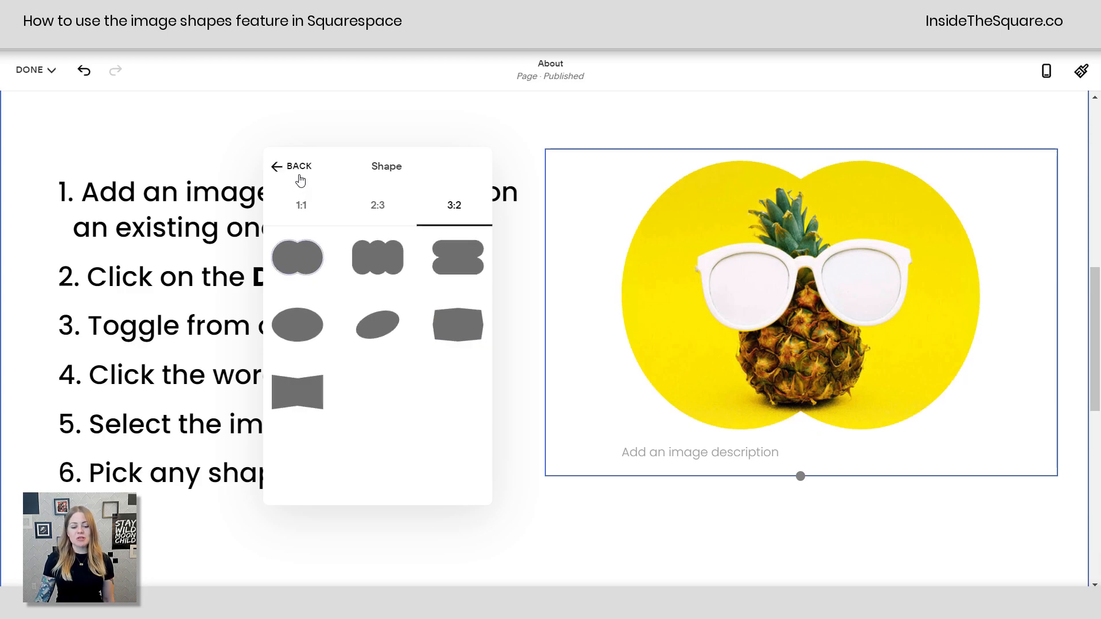
Reopen the shape list, browse the 1:1, 2:3 and 3:2 tabs, and settle on the wide oval.
click(290, 167)
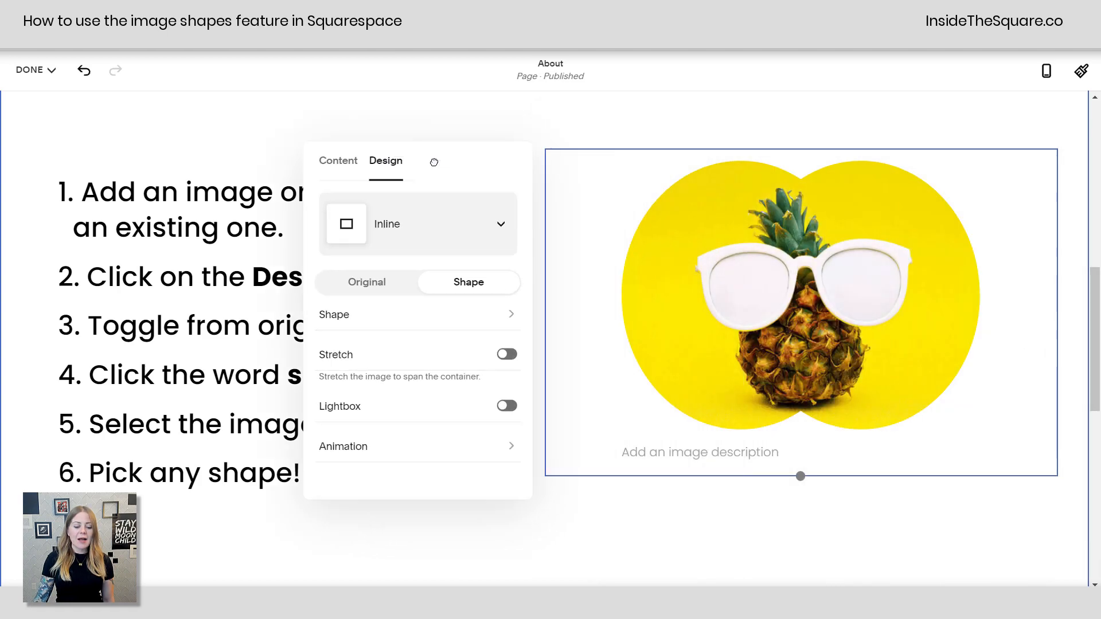
click(334, 315)
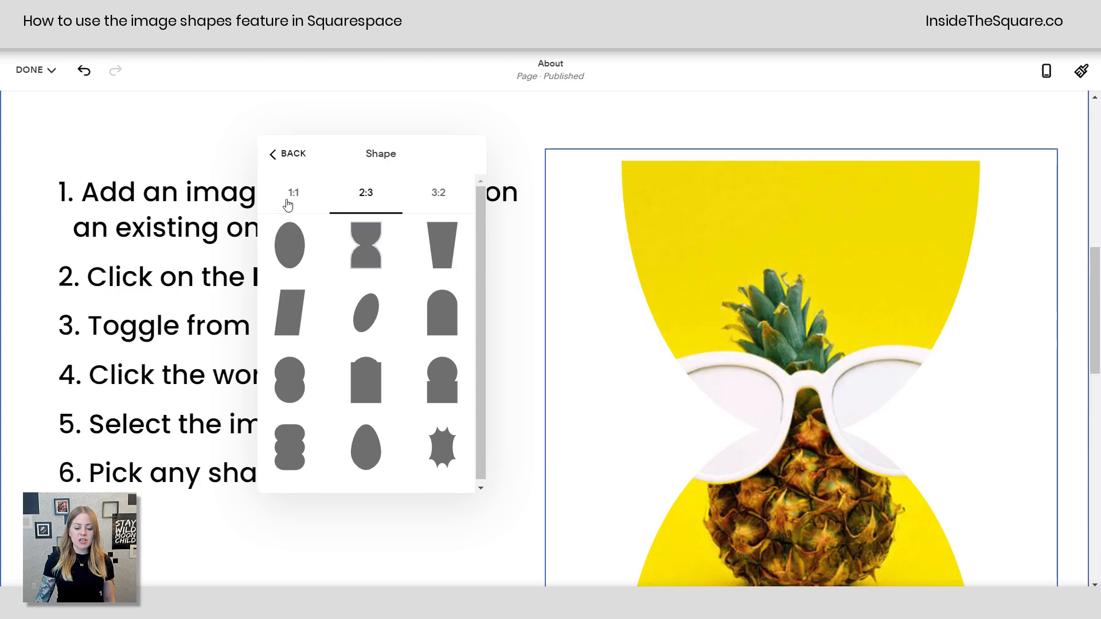
click(294, 193)
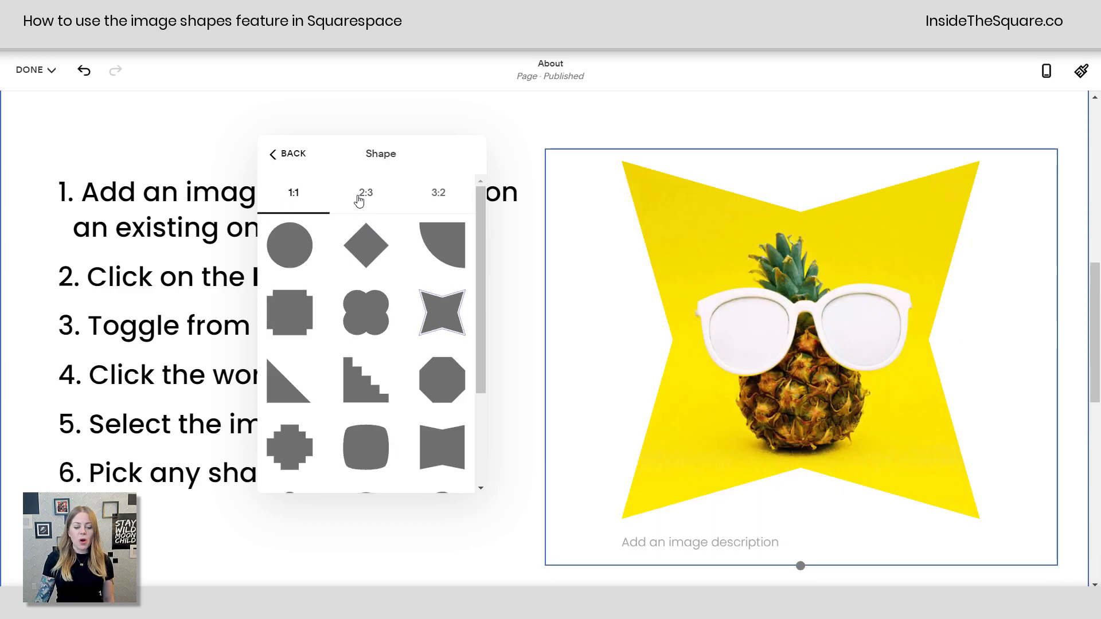
click(438, 193)
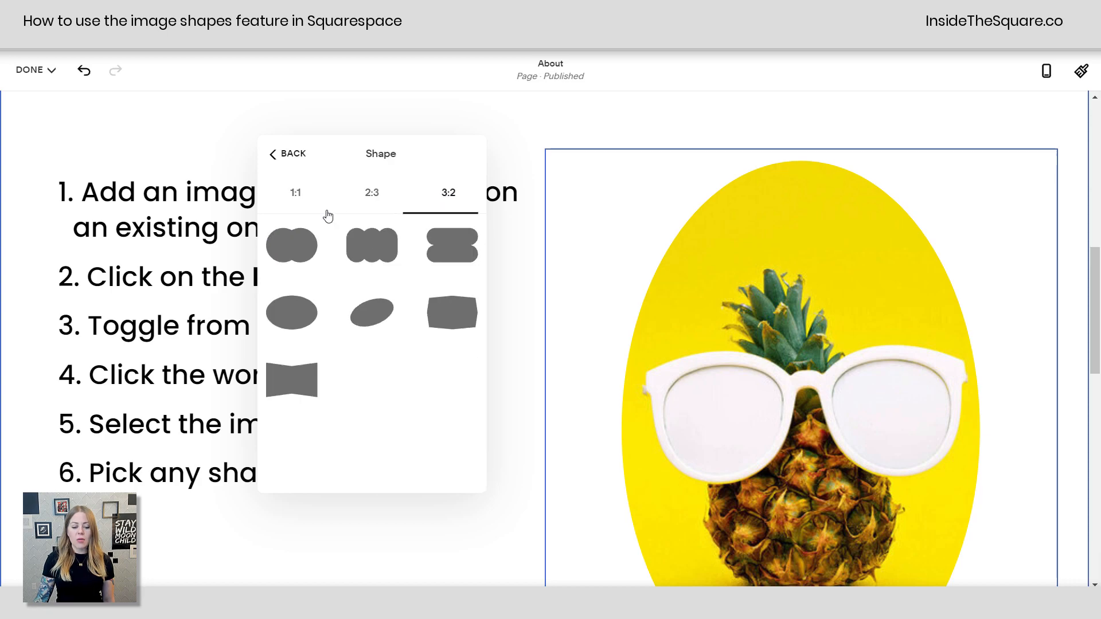
click(293, 313)
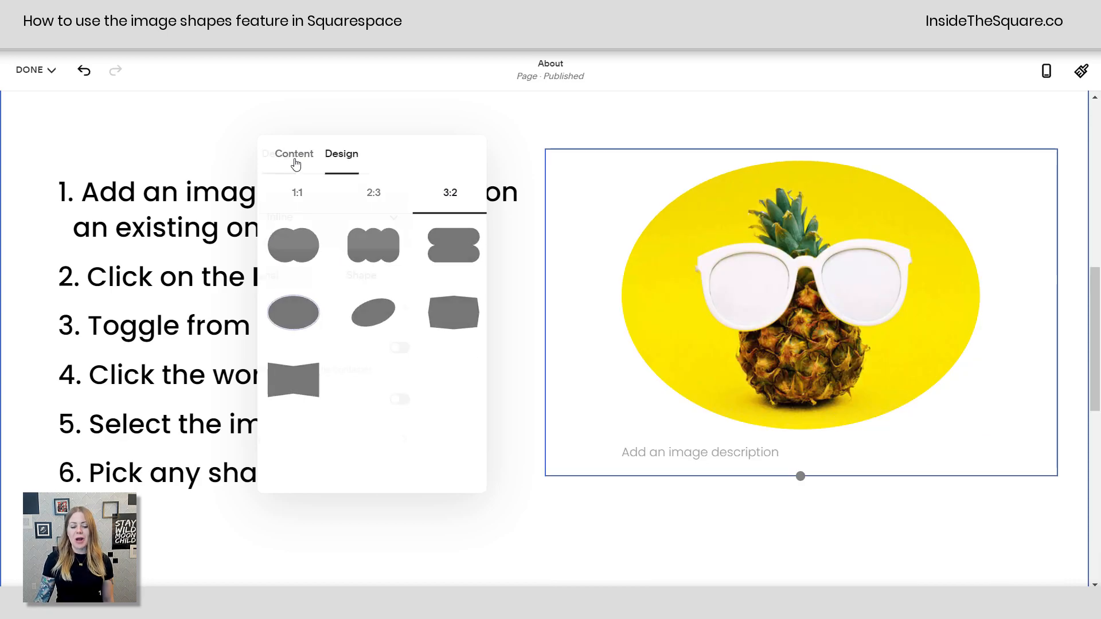